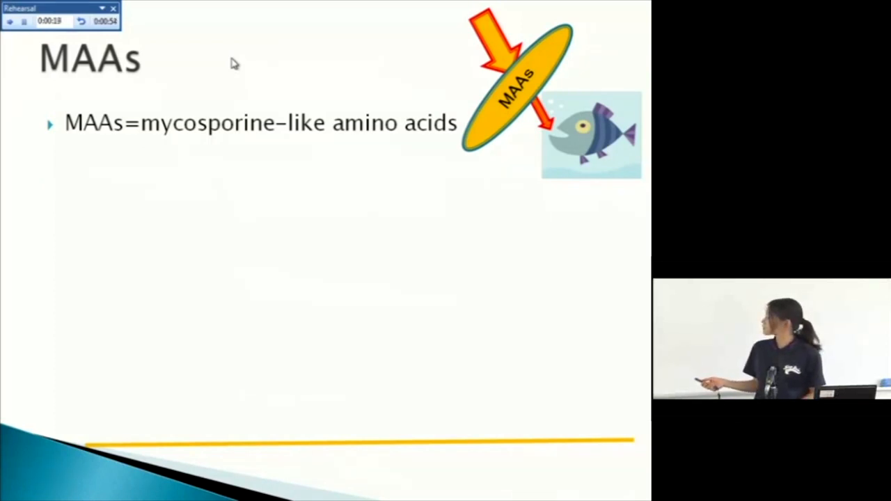
key(right)
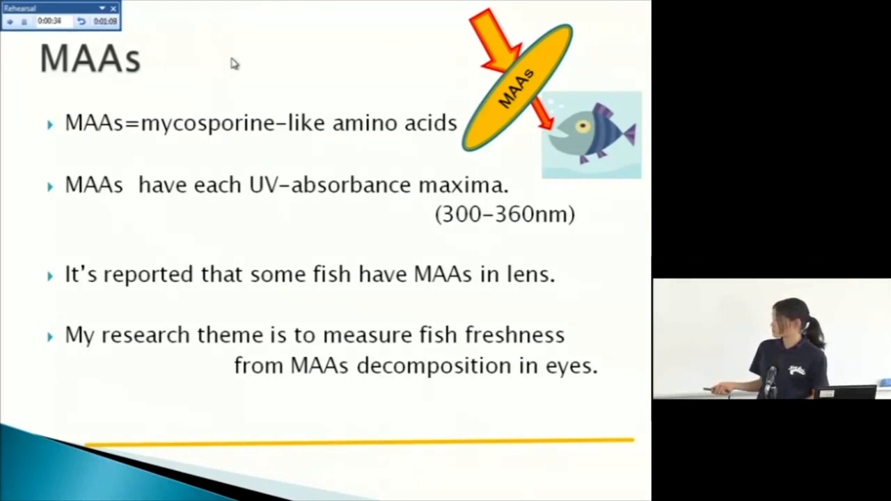
key(right)
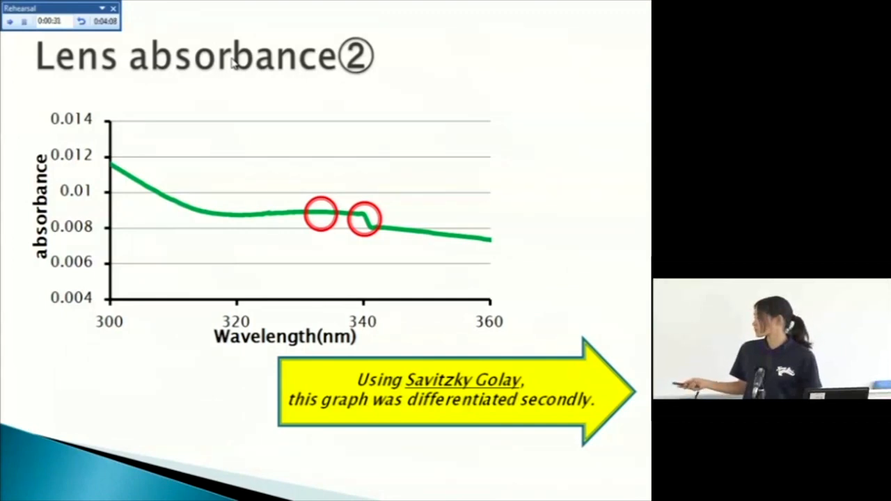
key(Right)
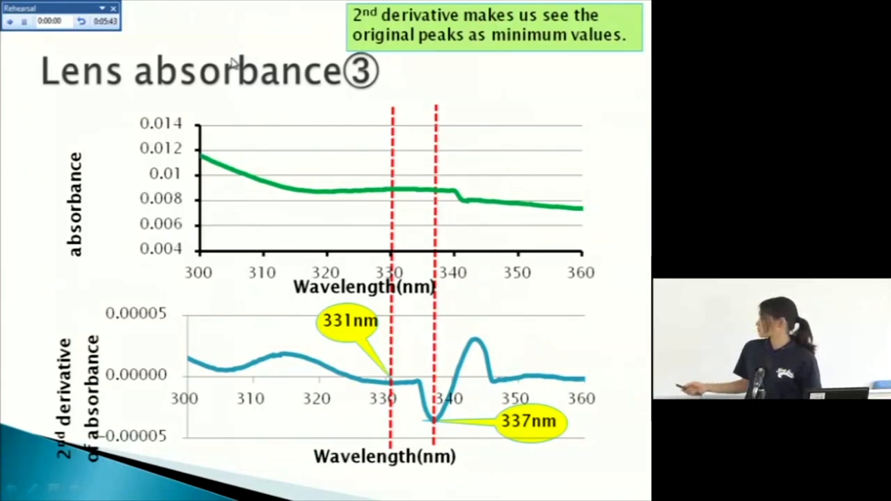
key(right)
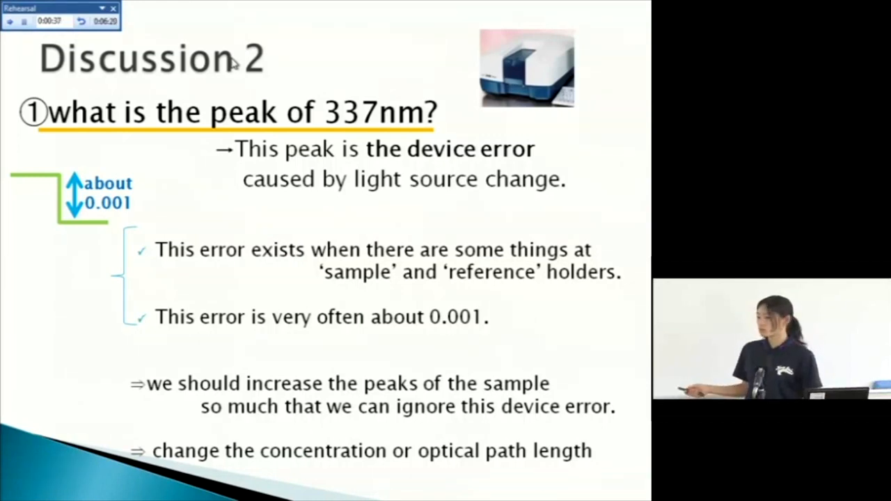
key(right)
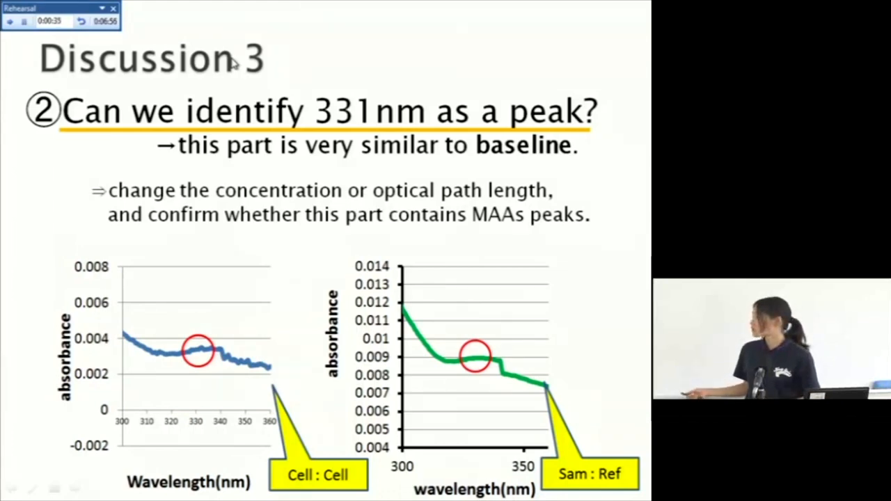
key(right)
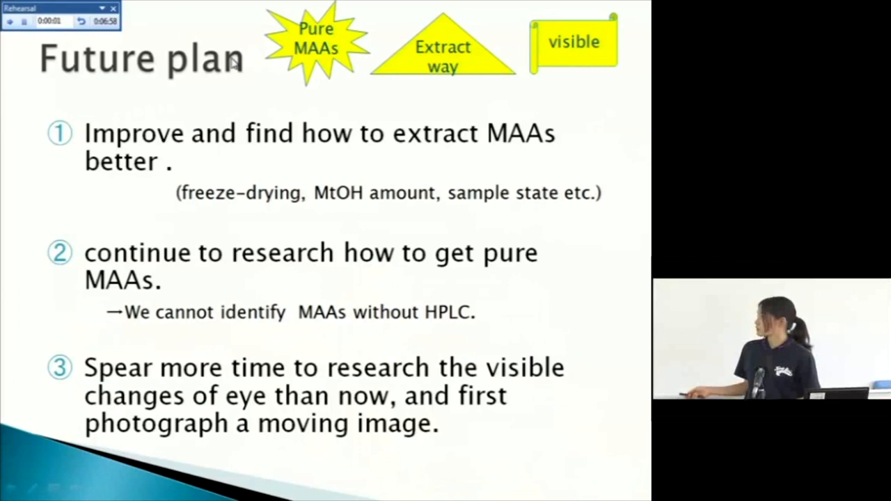